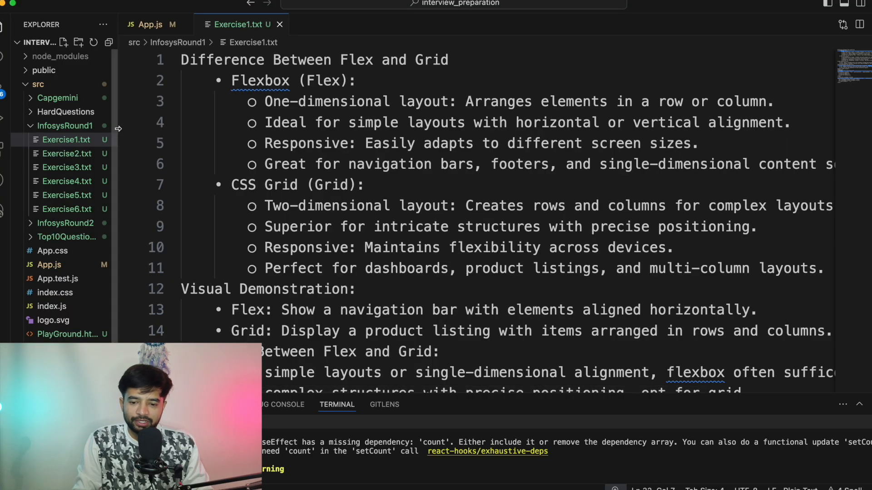
mouse_move(66, 181)
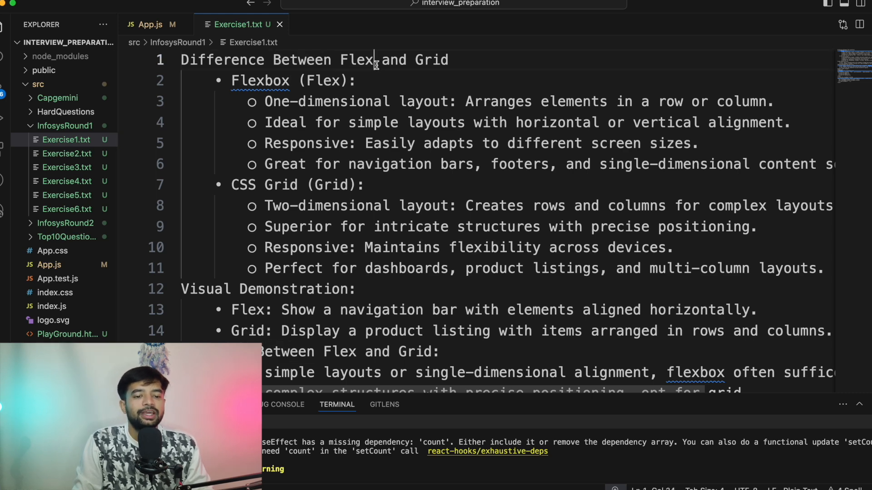
- Highlight 'Flex' in the title, then hand-draw arrows above and left of the Flexbox image
double_click(431, 59)
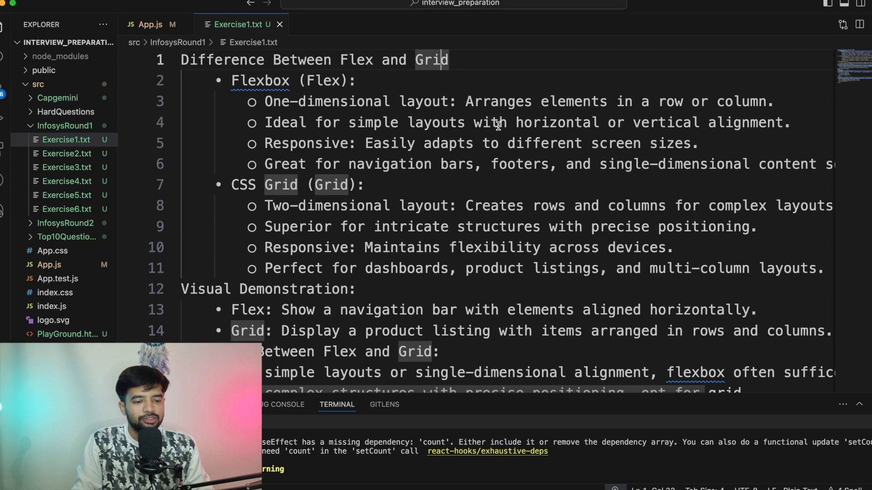
mouse_move(412, 142)
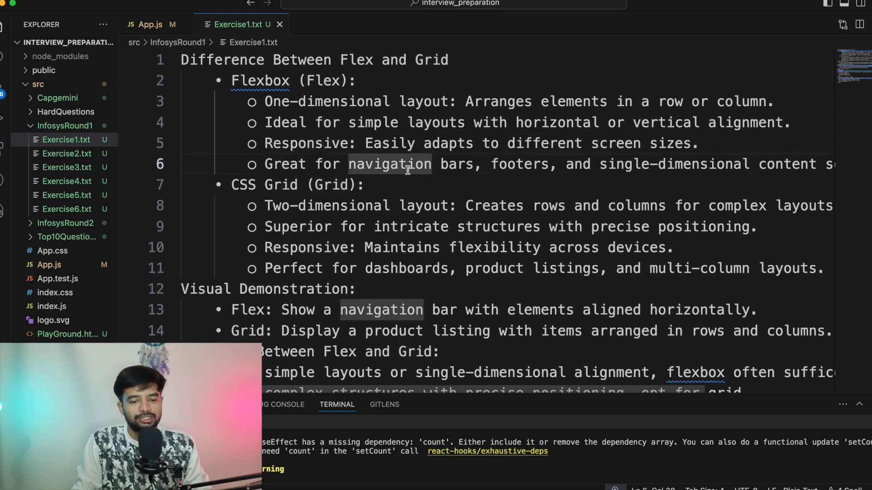
mouse_move(416, 205)
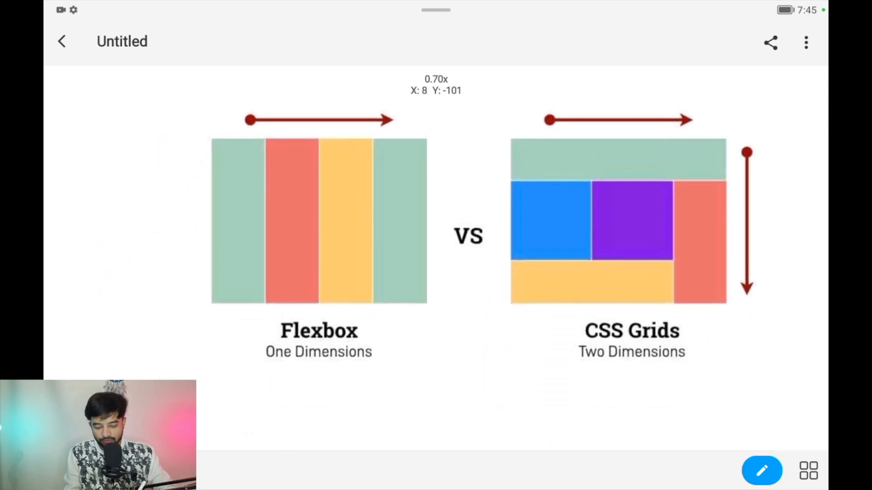
click(761, 470)
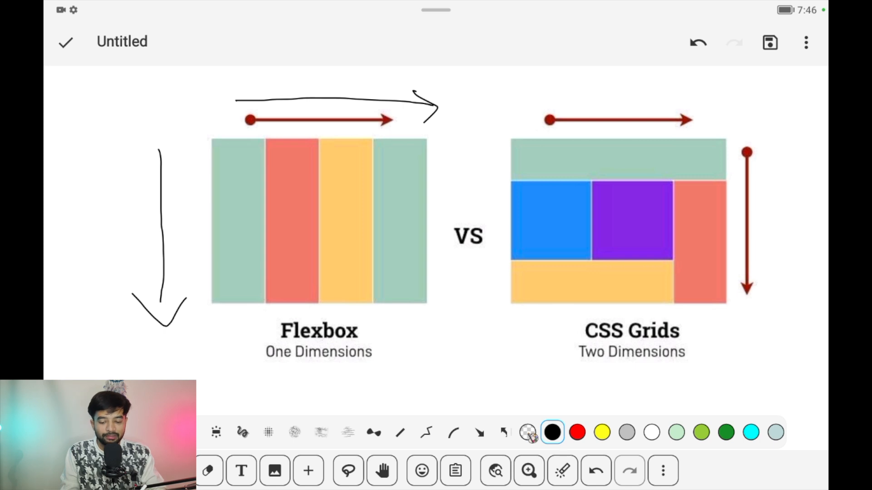
click(577, 433)
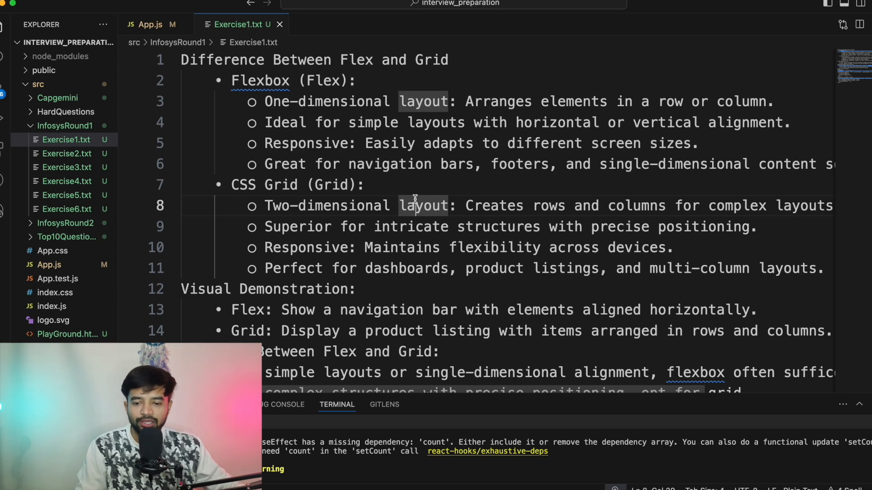
- Open Exercise2.txt, close the Exercise1.txt tab, and open PlayGround.html
click(66, 154)
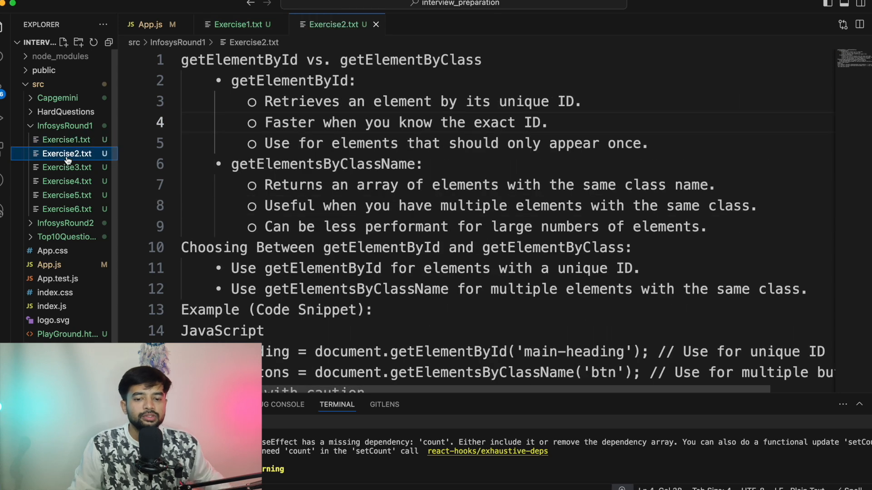
mouse_move(287, 75)
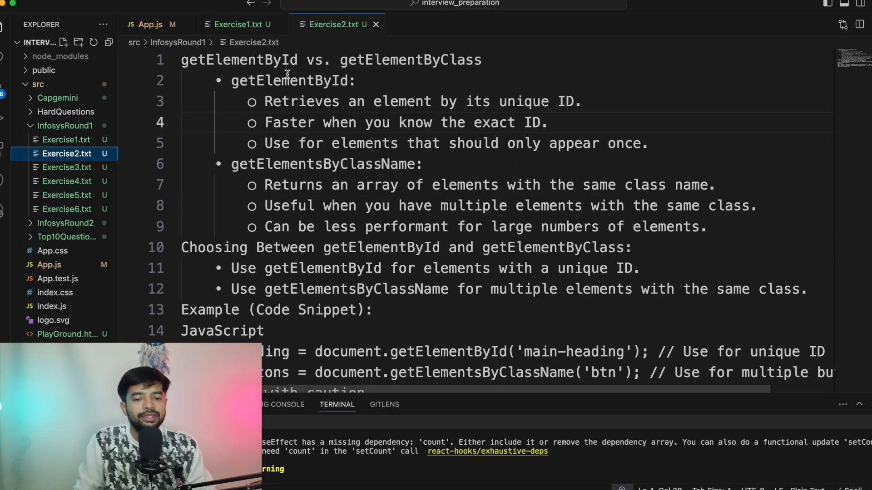
mouse_move(275, 24)
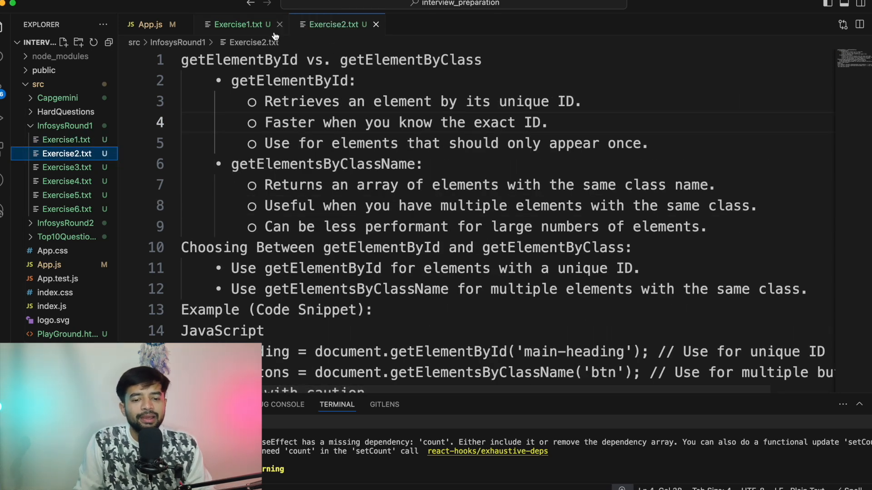
click(280, 24)
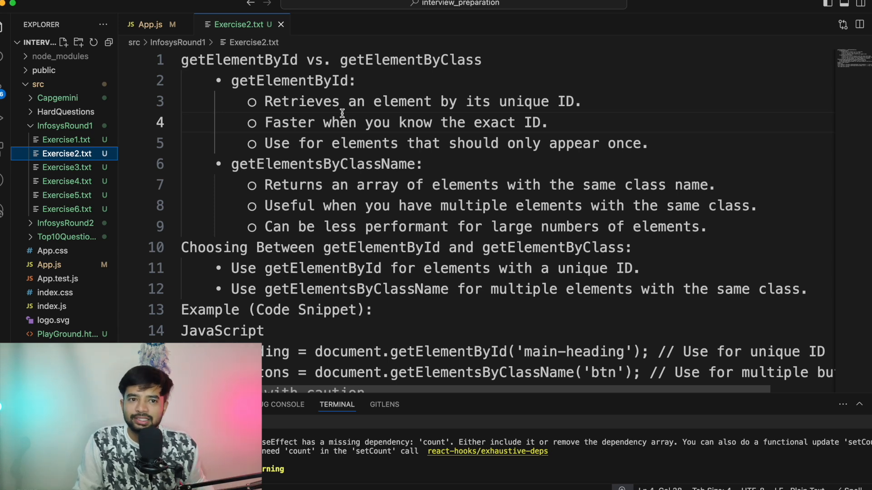
mouse_move(179, 214)
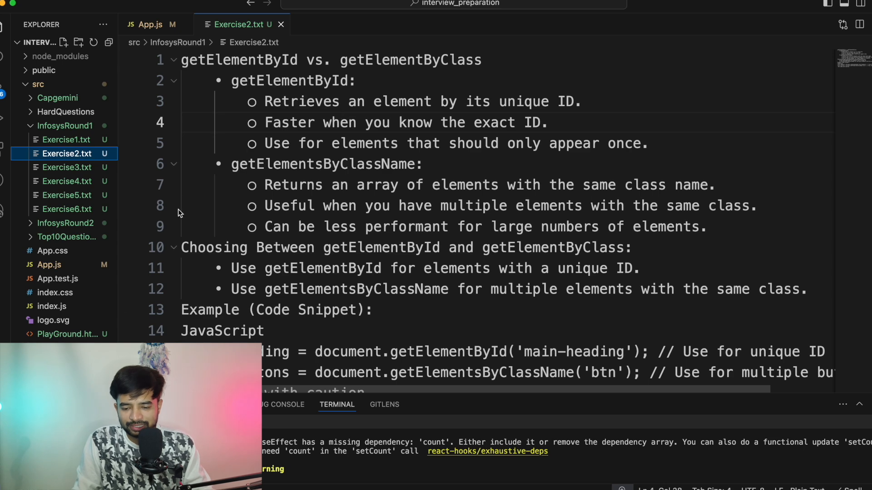
click(67, 334)
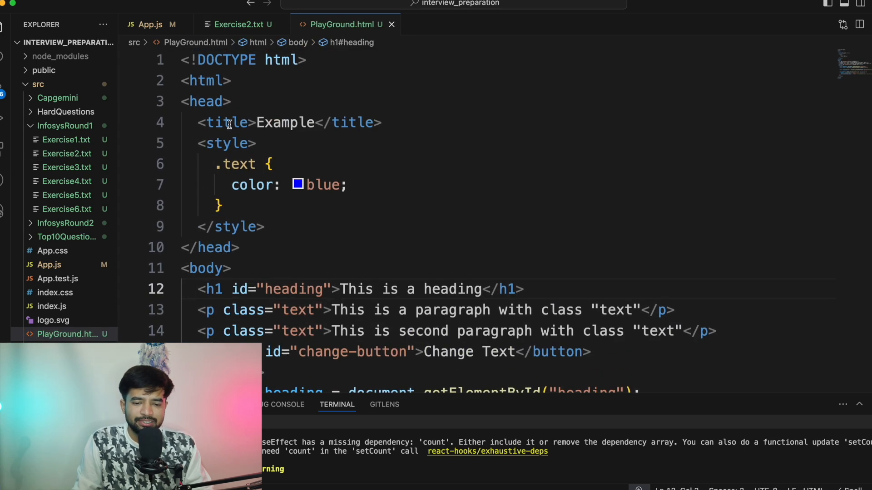
scroll(down, 3)
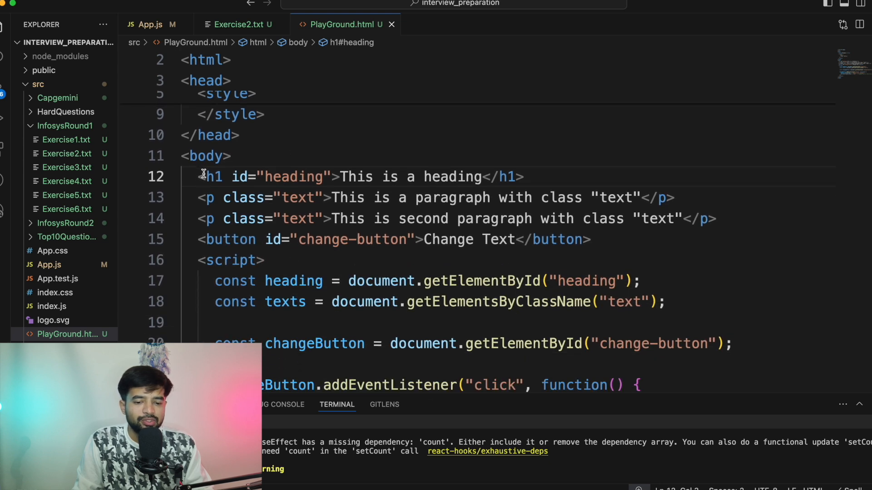
double_click(292, 177)
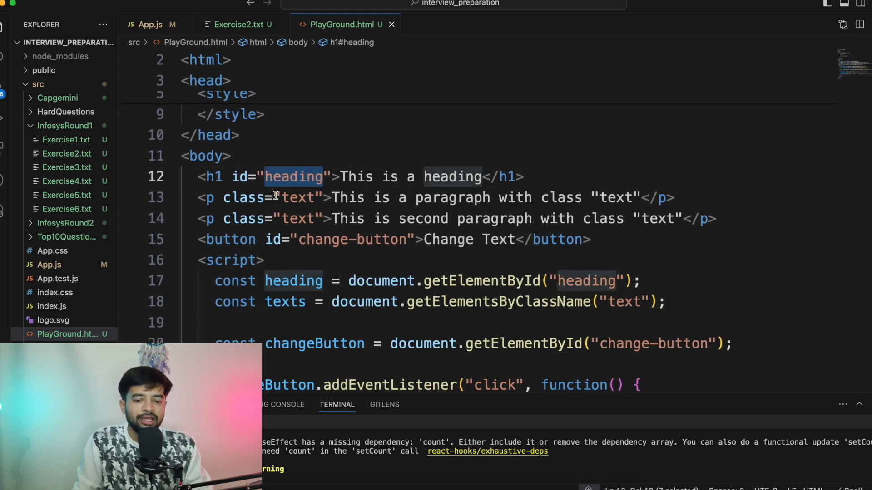
click(200, 197)
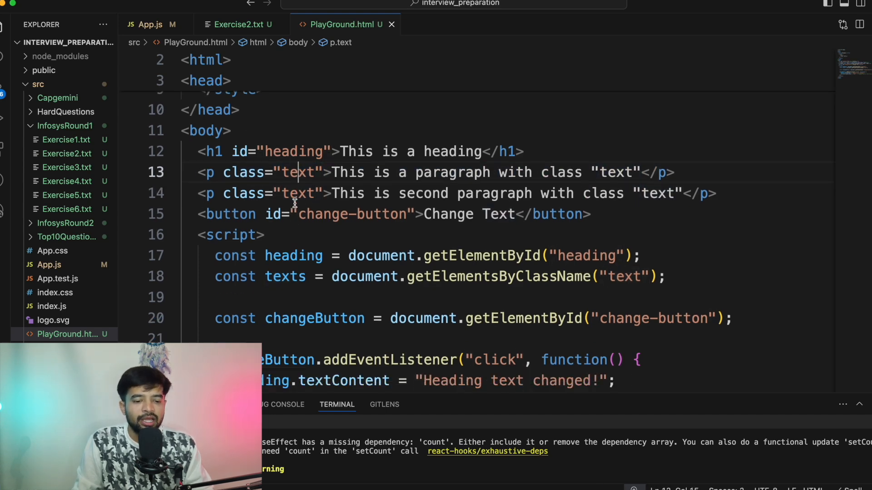
double_click(295, 134)
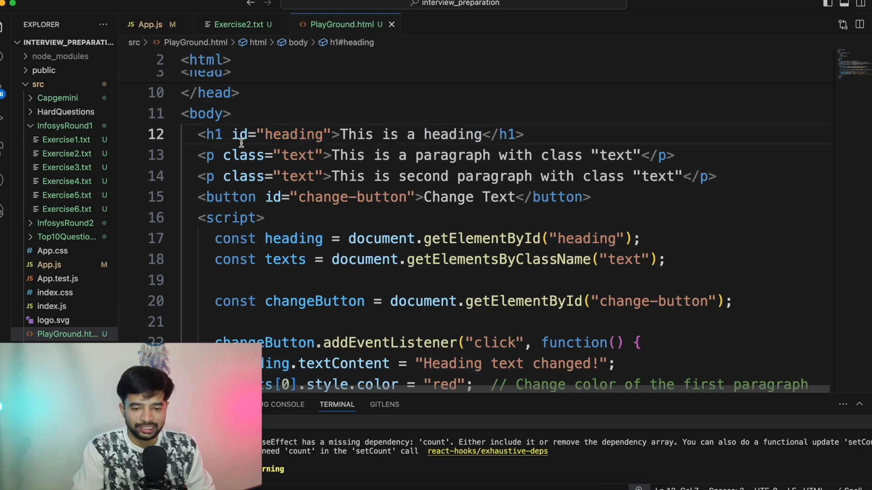
double_click(293, 134)
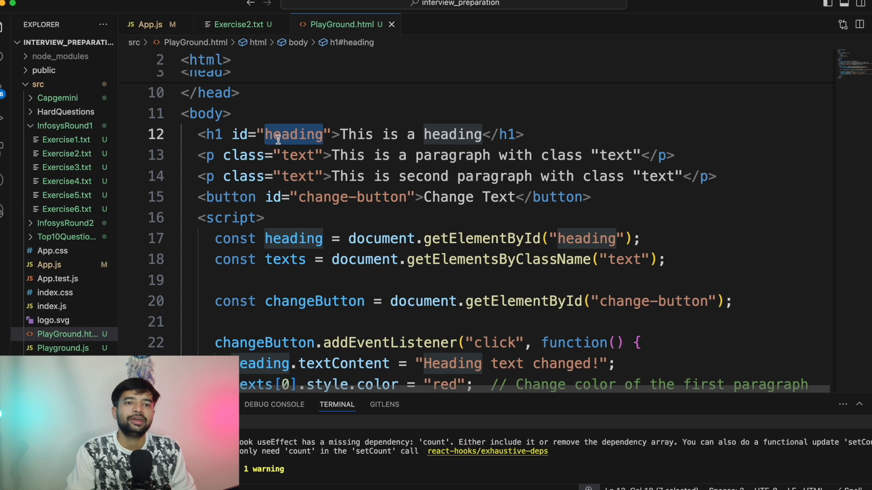
click(286, 156)
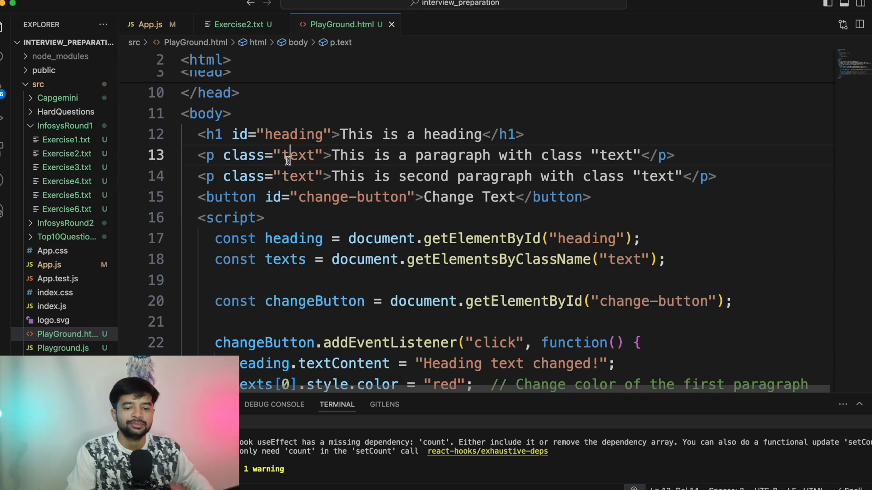
mouse_move(349, 237)
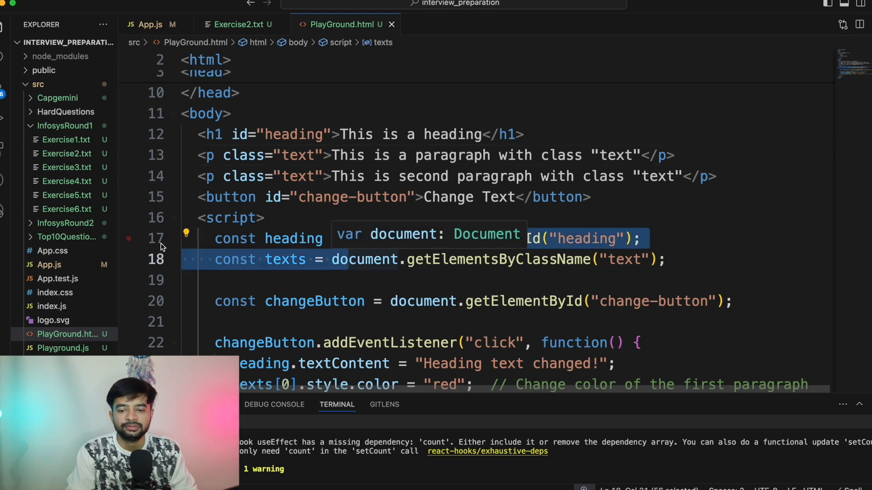
- Open Exercise3.txt, close PlayGround.html, check Playground.js, and return to the ES6 notes
click(66, 167)
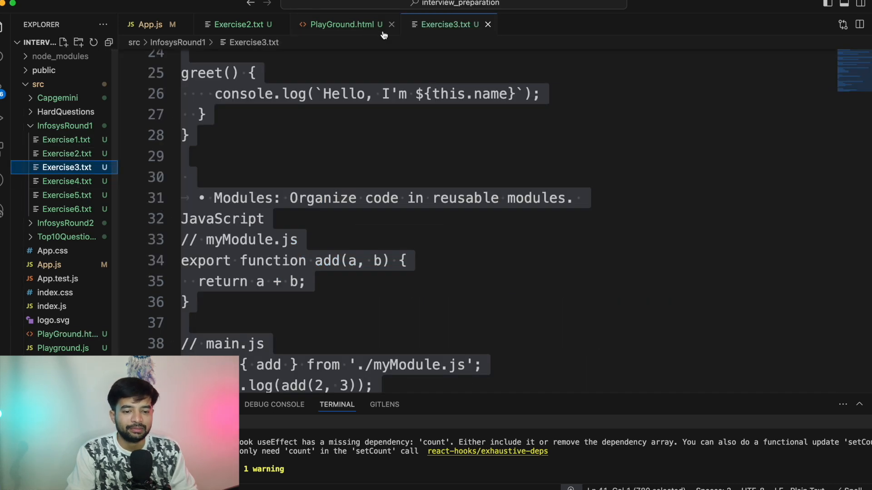
click(391, 25)
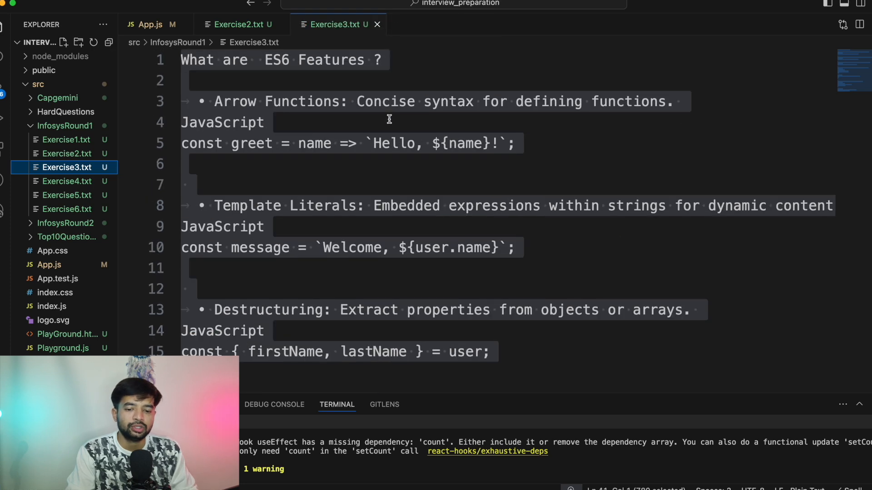
click(395, 143)
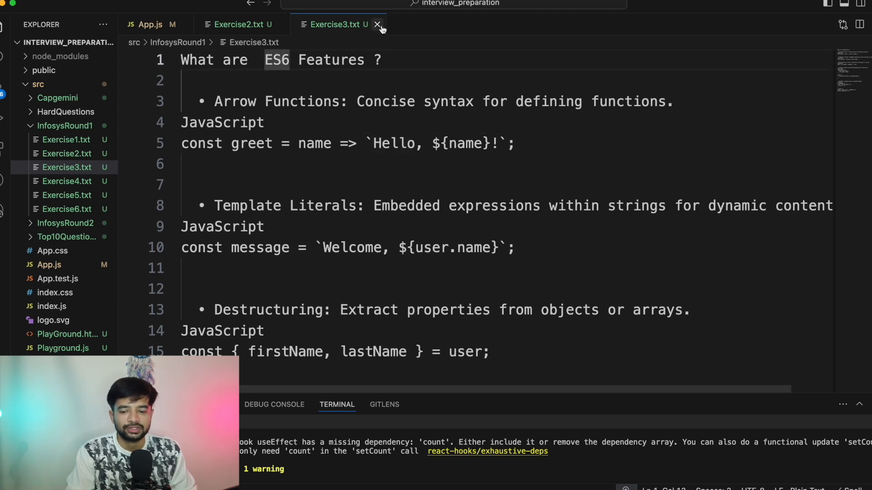
click(63, 338)
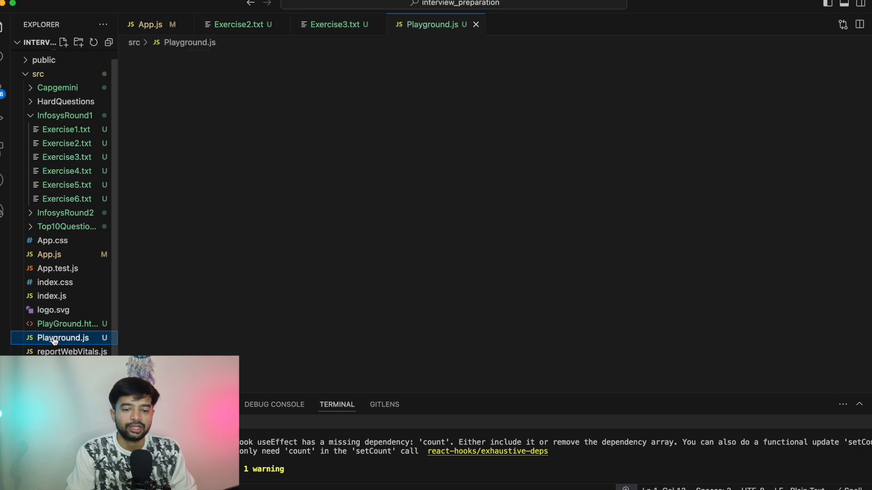
click(334, 24)
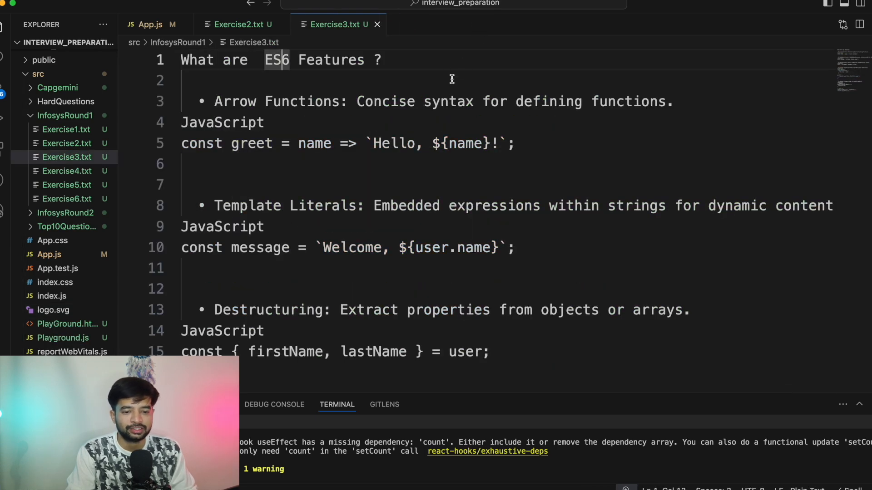
click(59, 337)
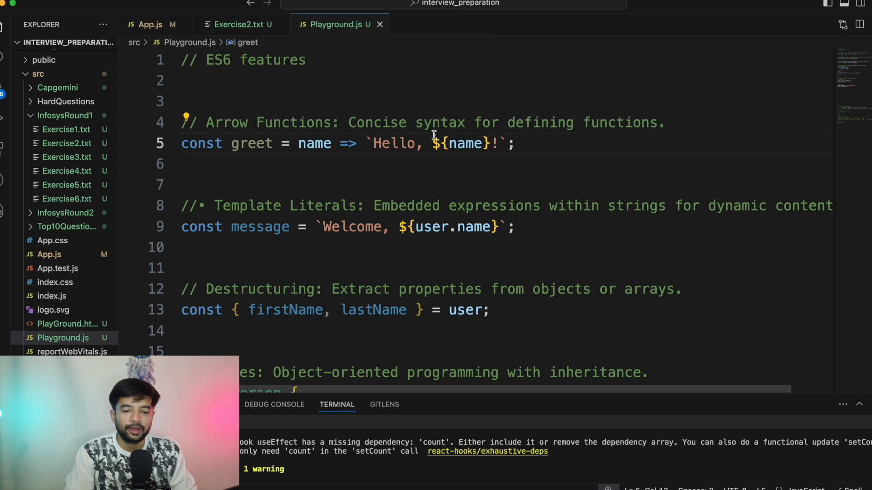
click(325, 122)
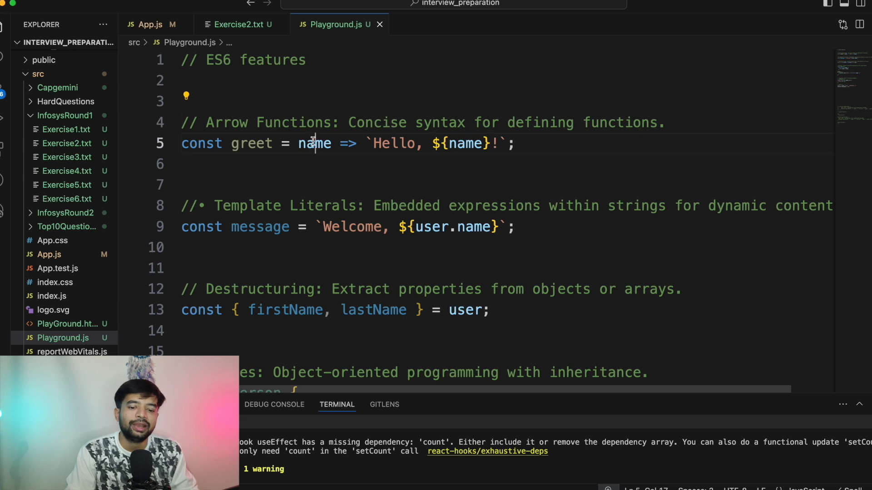
double_click(313, 144)
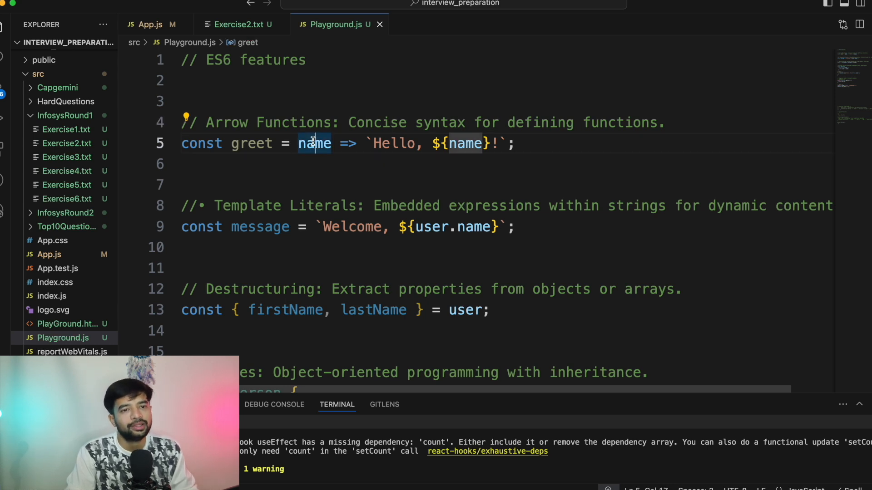
double_click(251, 143)
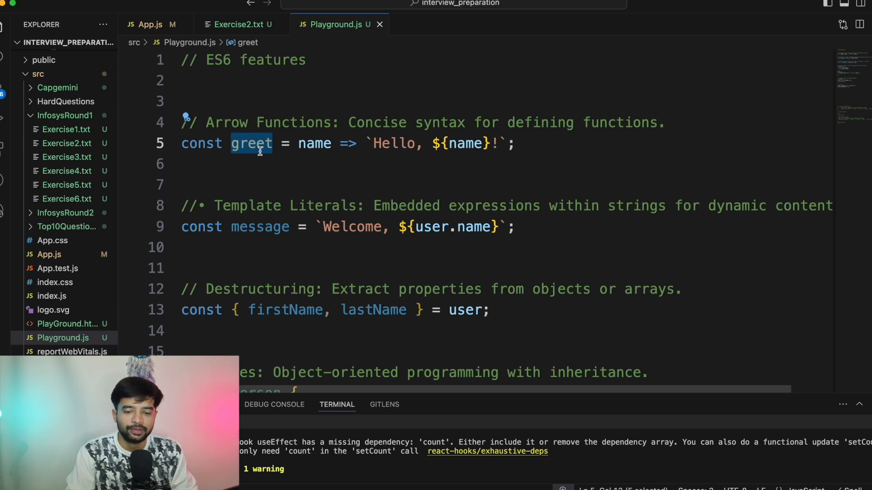
scroll(down, 3)
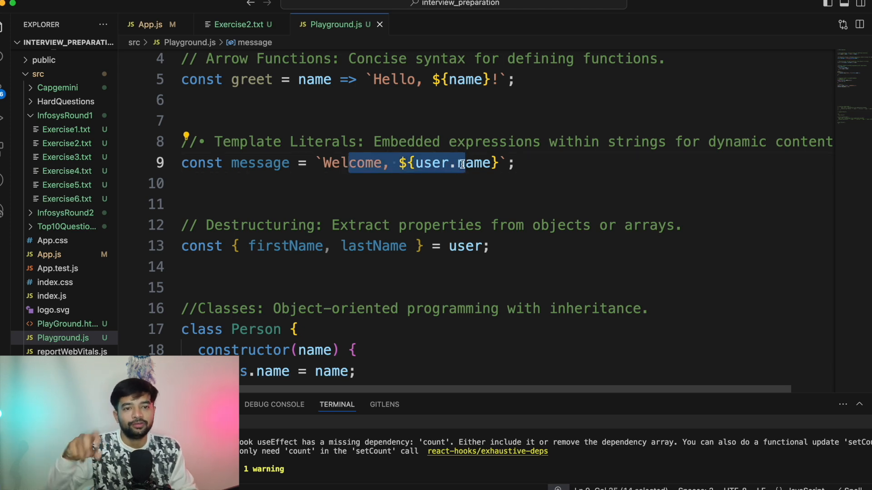
mouse_move(455, 176)
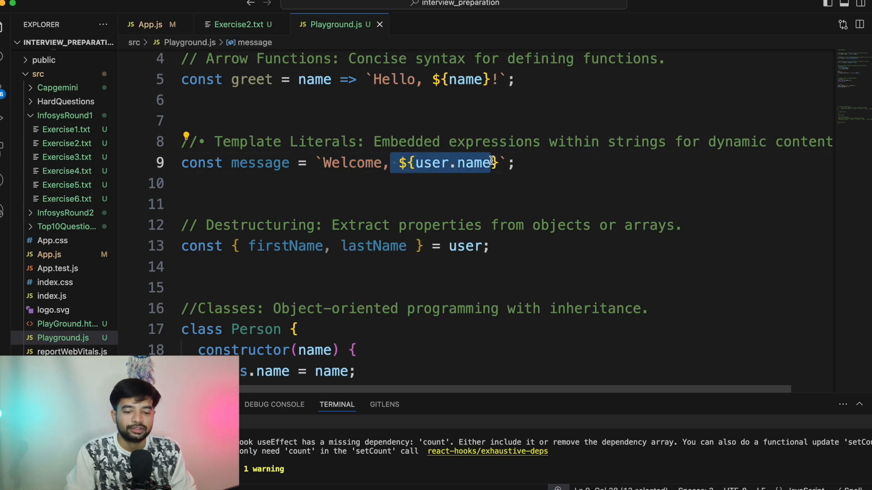
click(431, 163)
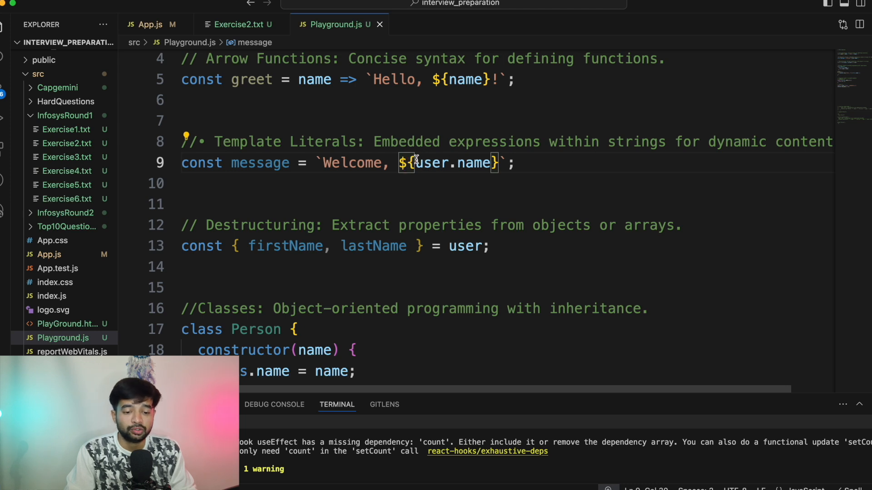
double_click(250, 79)
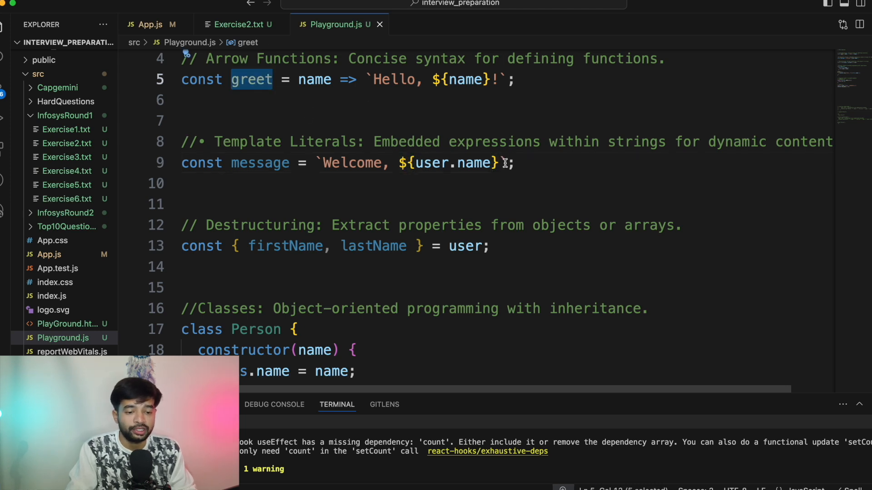
- Insert ${greet()} after ${user.name} in the line 9 template string
text(${})
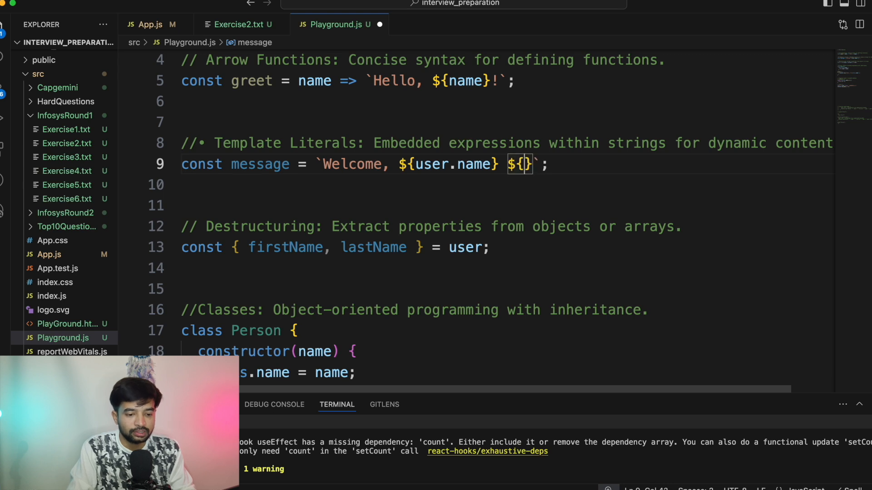
text(greet())
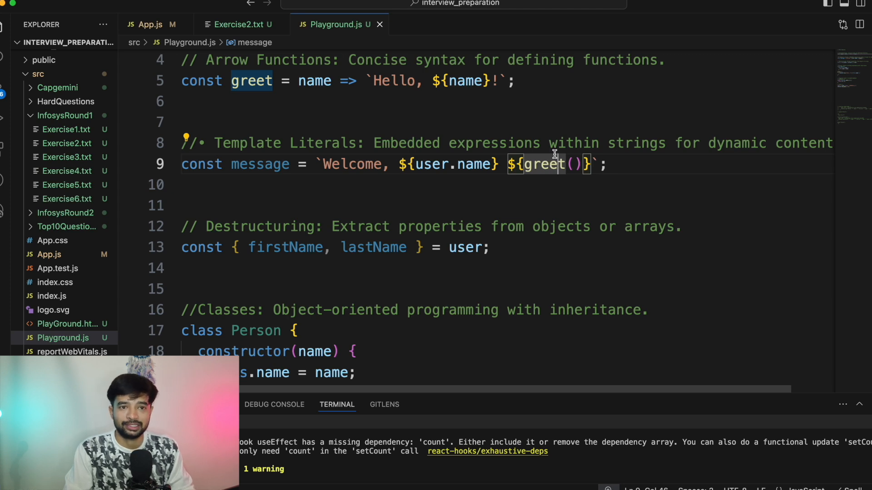
scroll(down, 3)
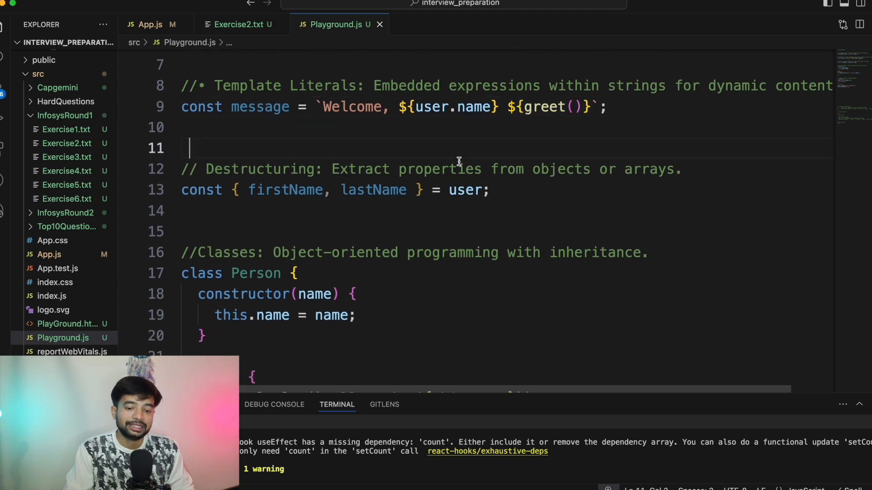
- Type const user = { firstName: 'x', lastName: 'y' } above the destructuring statement
click(296, 127)
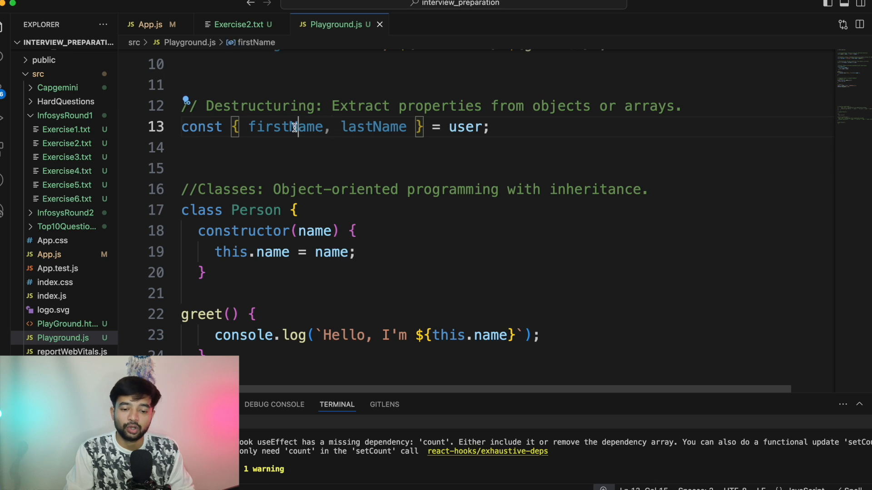
double_click(286, 127)
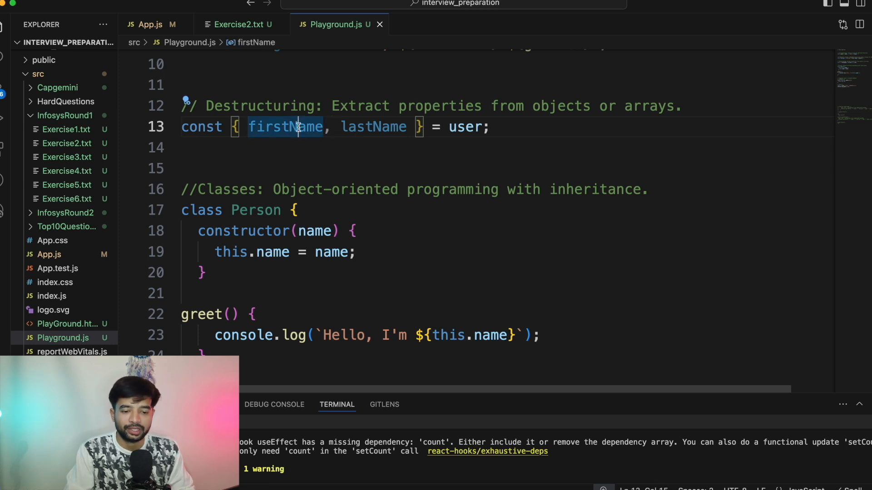
double_click(465, 126)
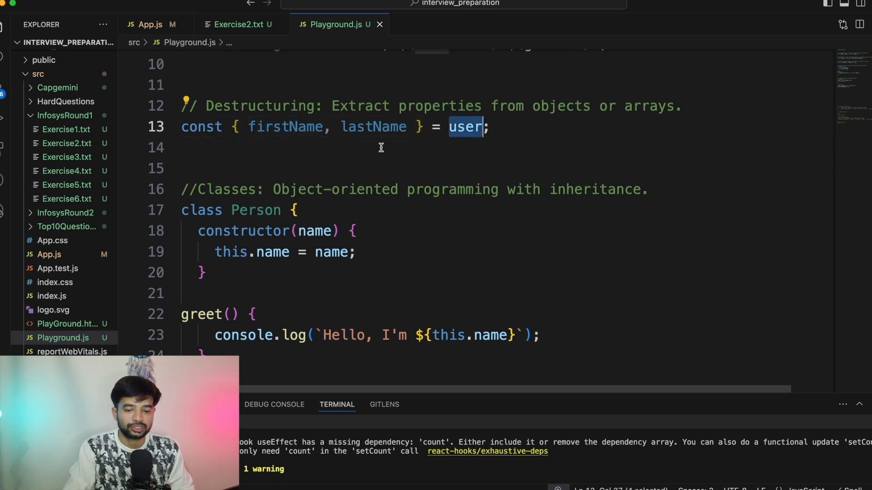
text(const)
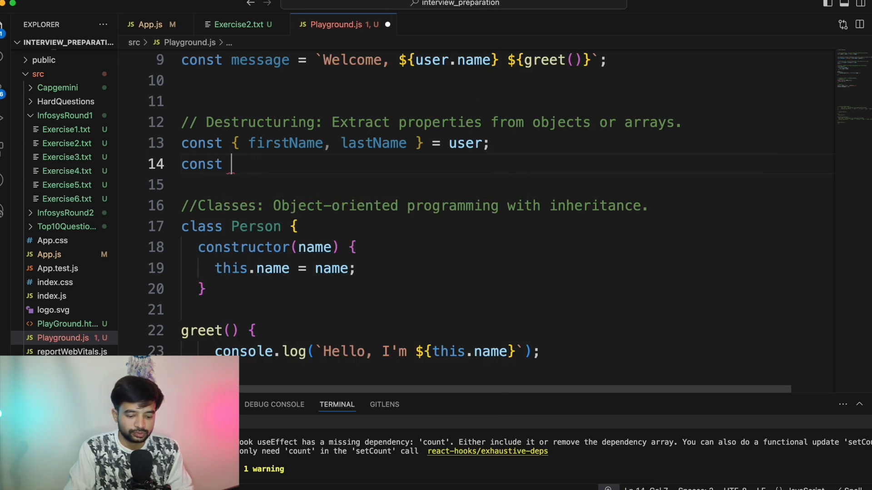
text(user {)
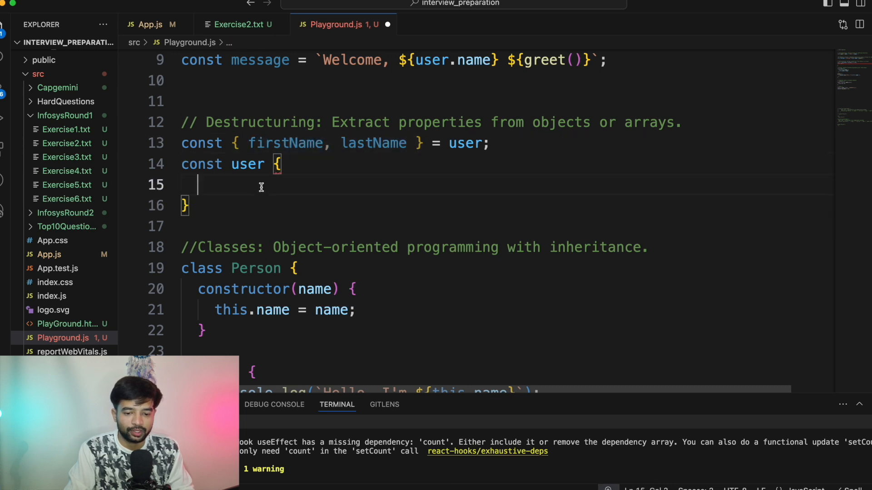
text(firstName, lastName)
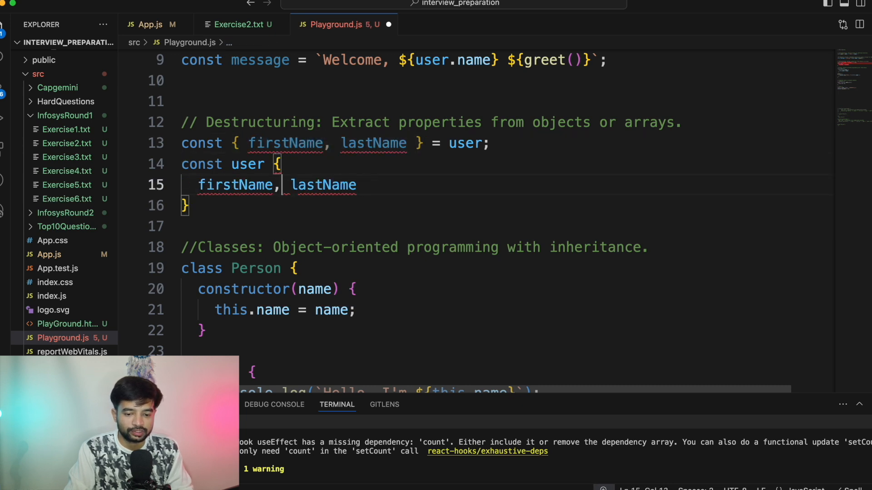
text(:'x')
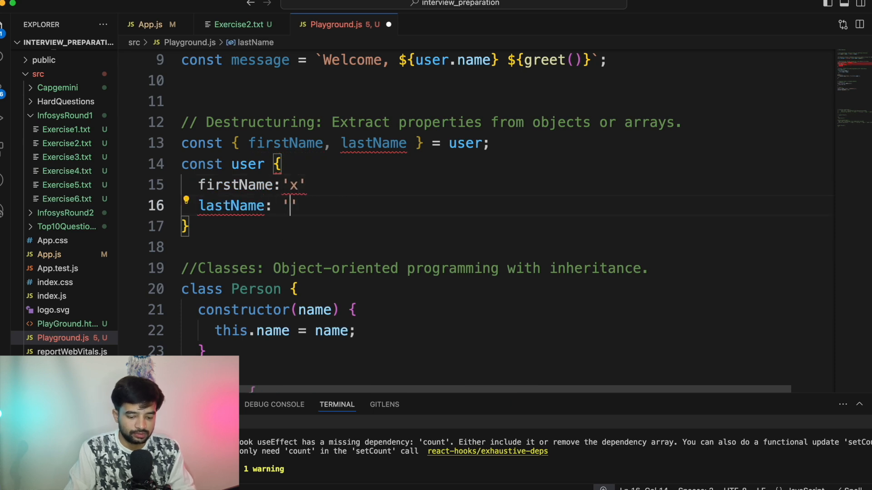
text(y)
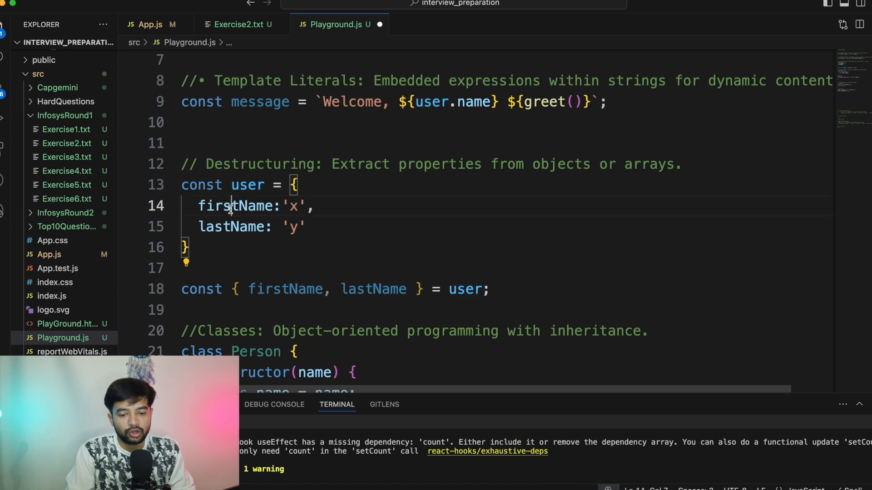
double_click(236, 206)
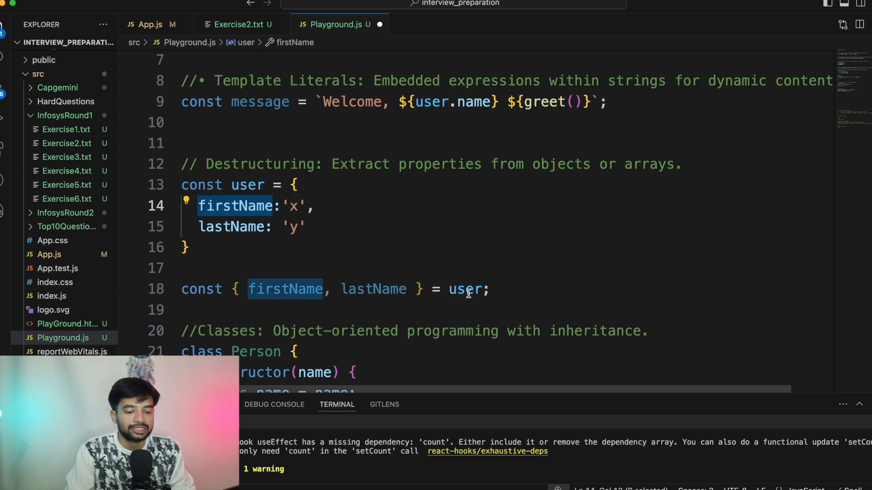
click(340, 289)
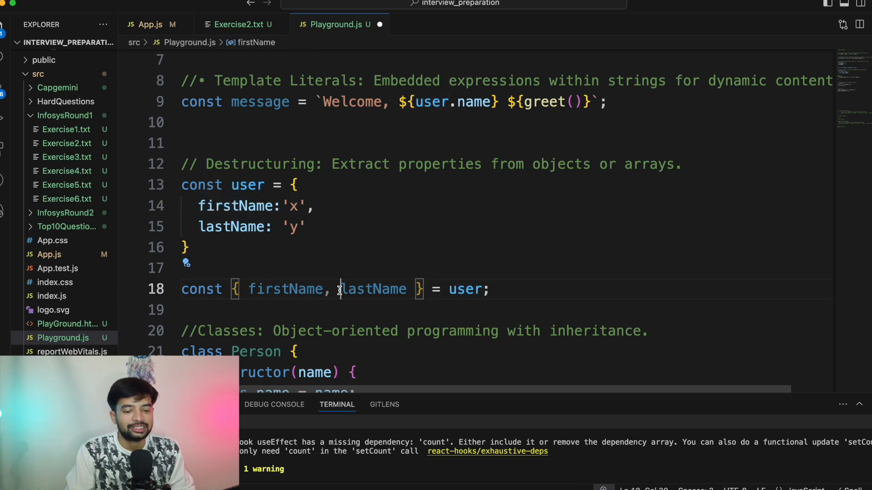
double_click(373, 288)
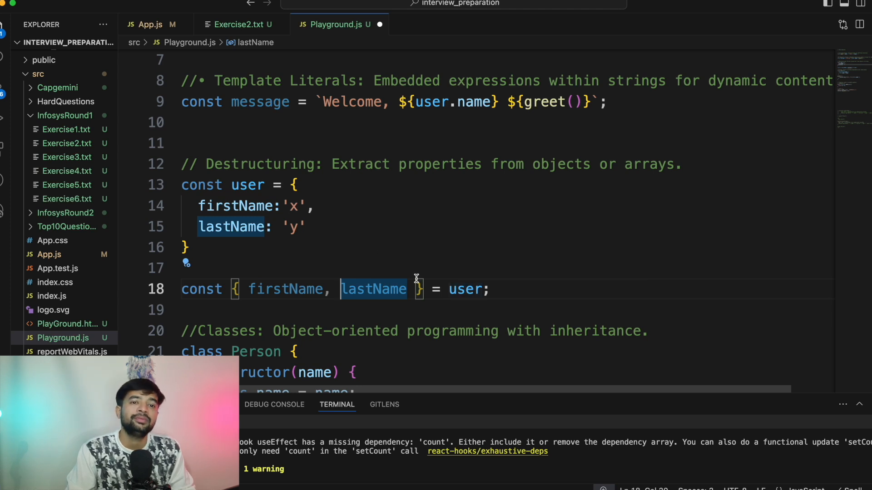
mouse_move(520, 289)
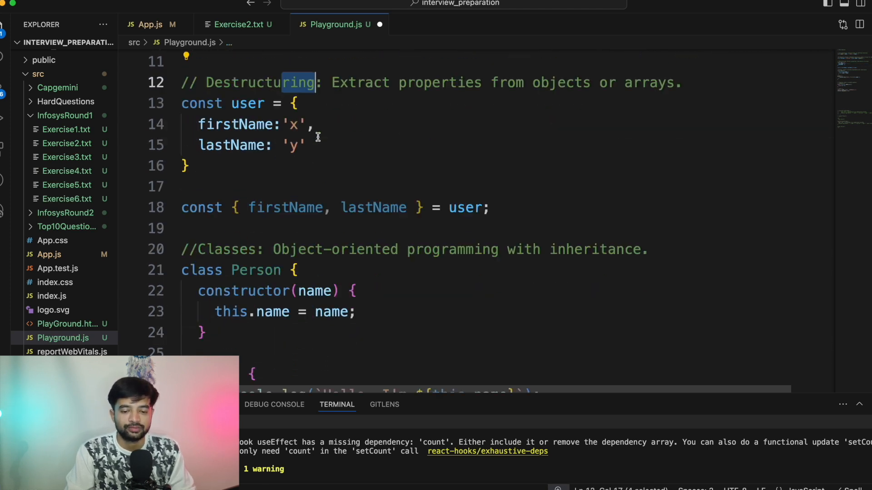
scroll(down, 3)
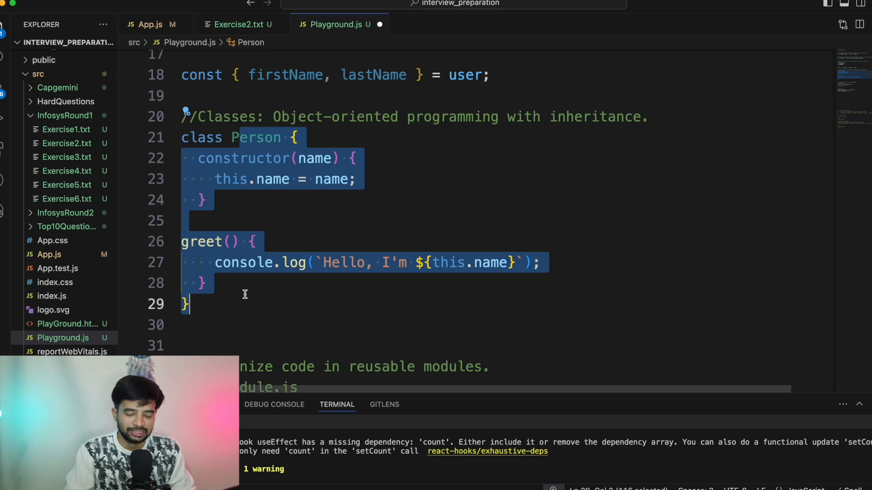
scroll(down, 3)
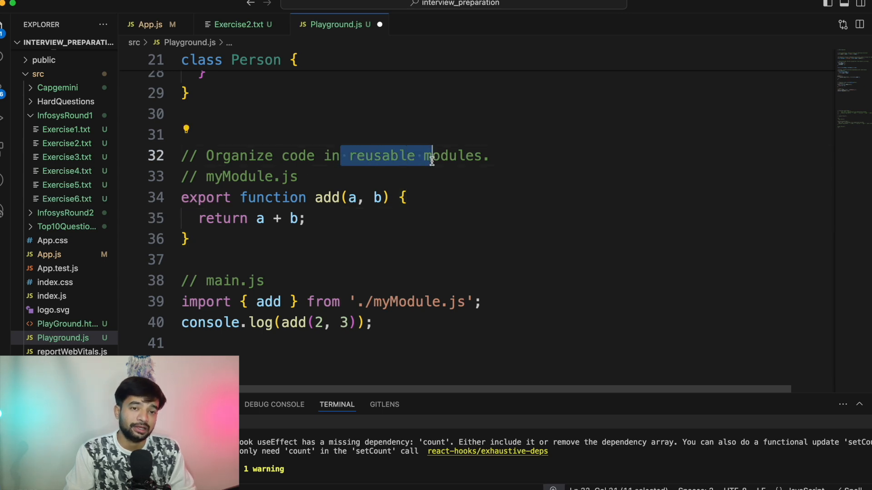
mouse_move(427, 291)
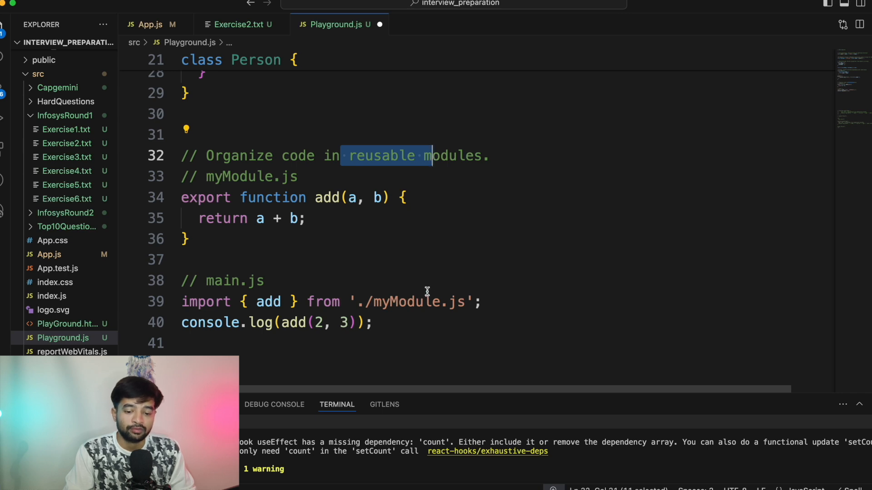
double_click(269, 302)
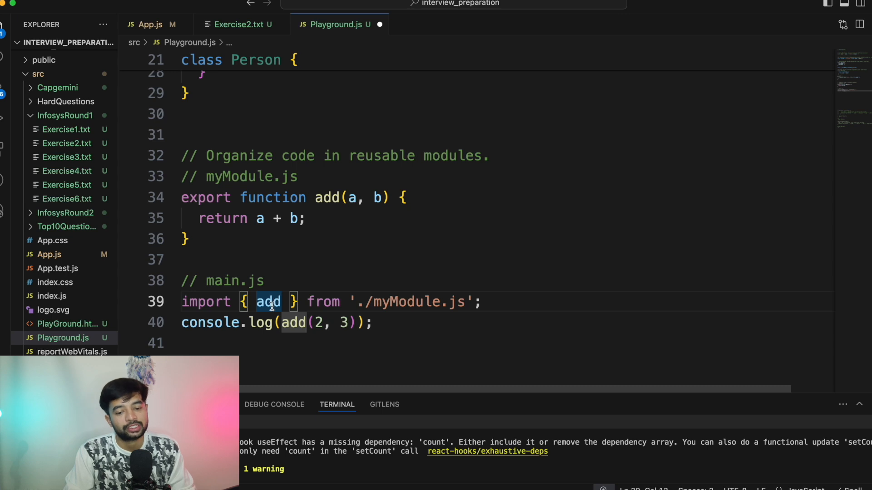
mouse_move(258, 218)
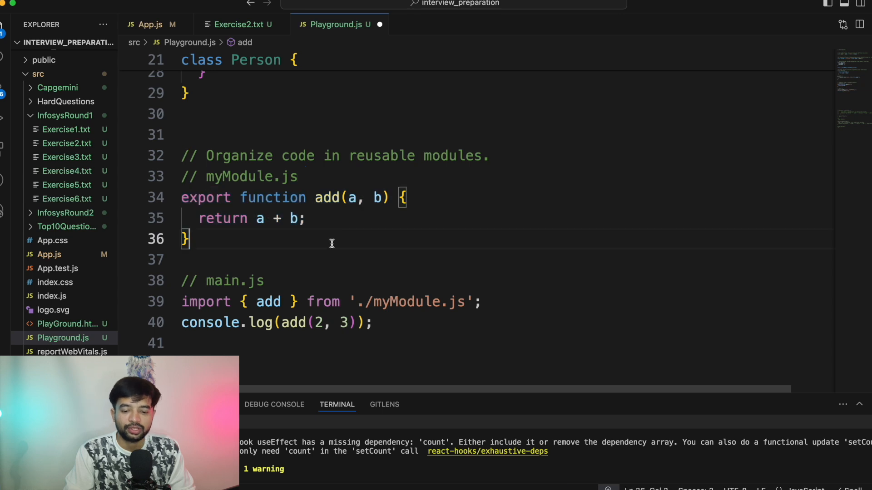
click(237, 281)
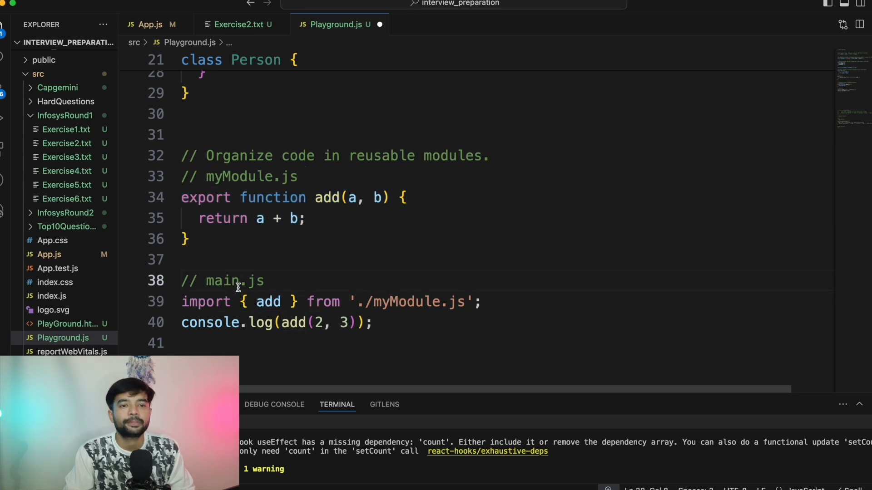